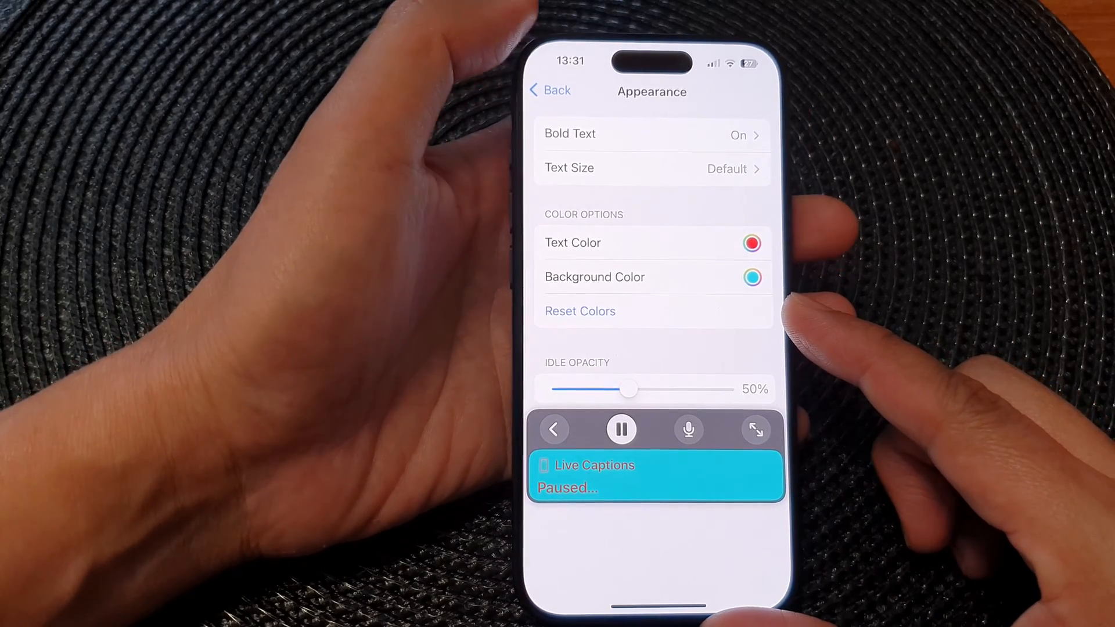
Step: Leave the captions appearance settings and go to the Home Screen
{"action": "left_click", "coordinate": [549, 90]}
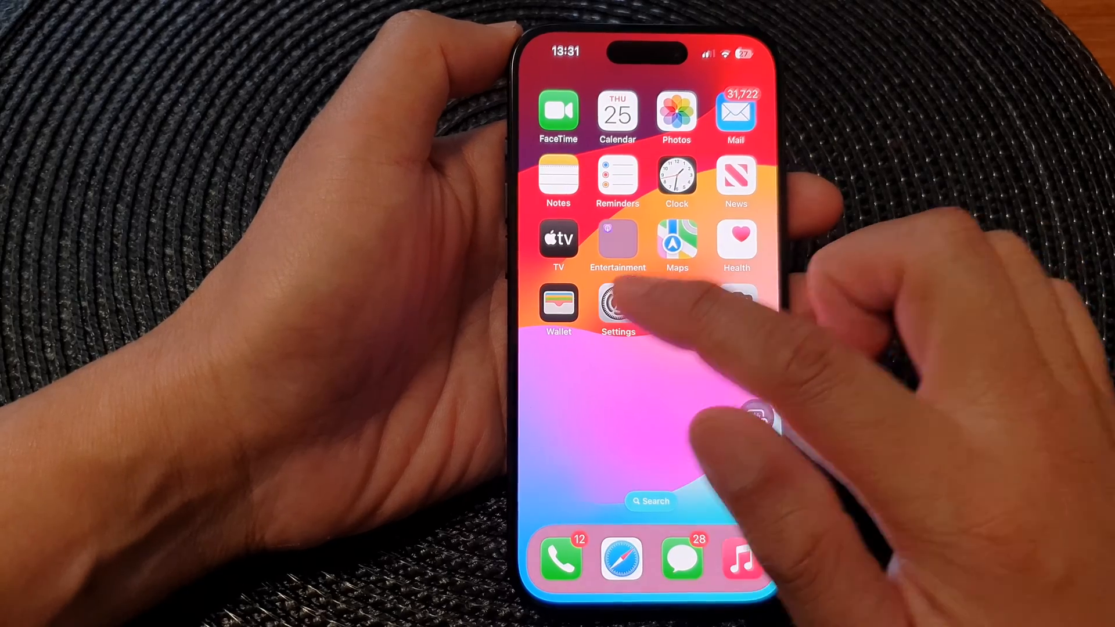
Step: Reopen Settings and navigate through Accessibility to the Live Captions page
{"action": "left_click", "coordinate": [617, 302]}
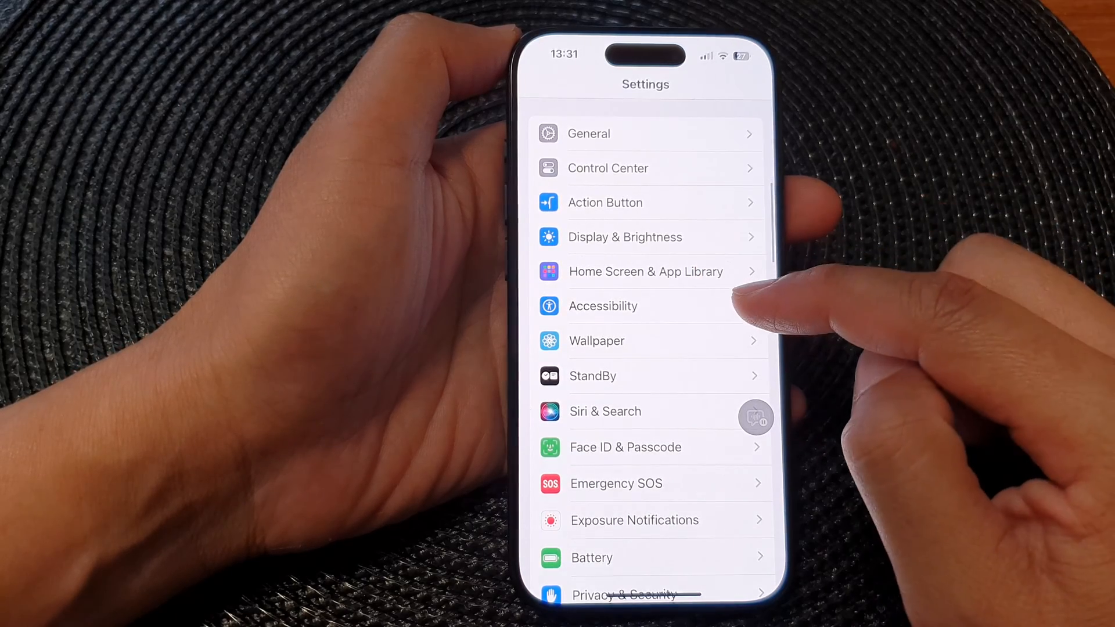
{"action": "left_click", "coordinate": [602, 306]}
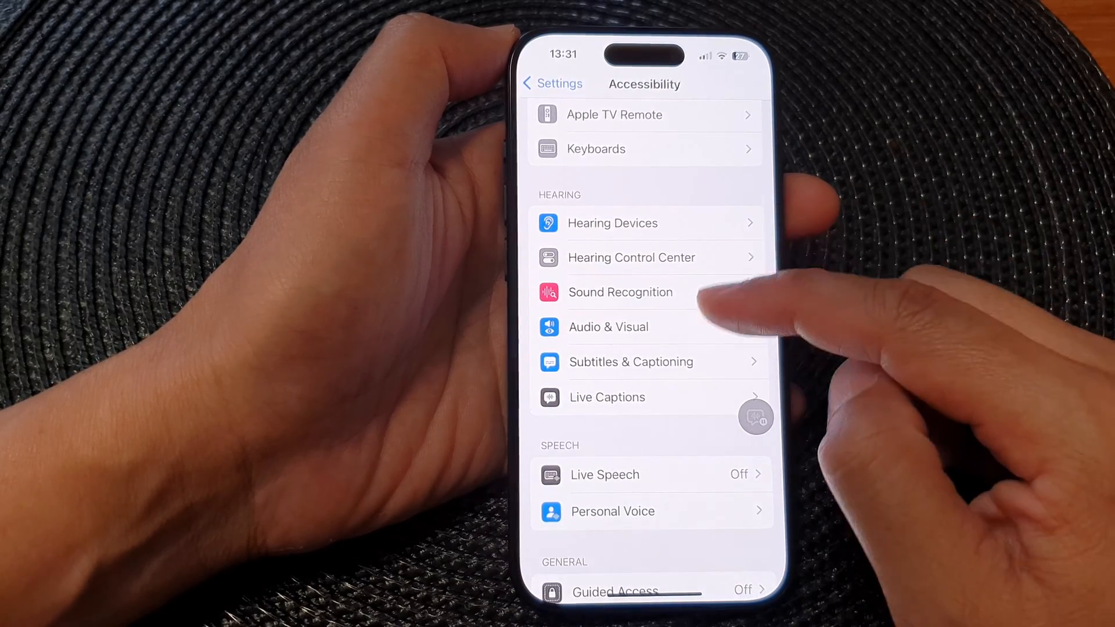
{"action": "left_click", "coordinate": [606, 397]}
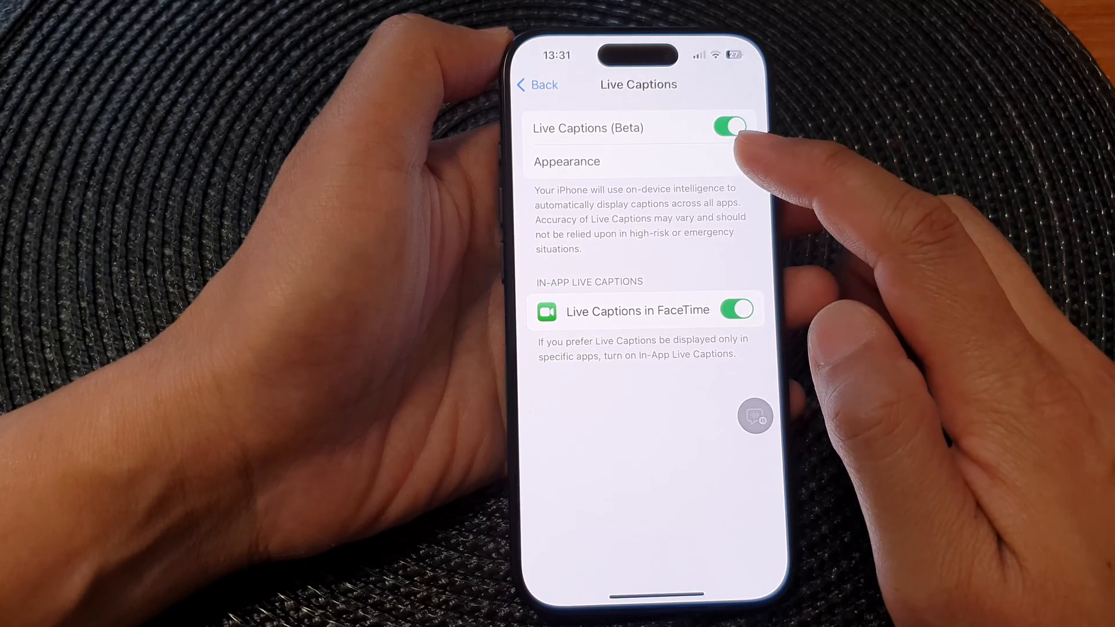
Step: Set the caption text colour to light cyan (76FBF8) and check its slider values
{"action": "left_click", "coordinate": [566, 161]}
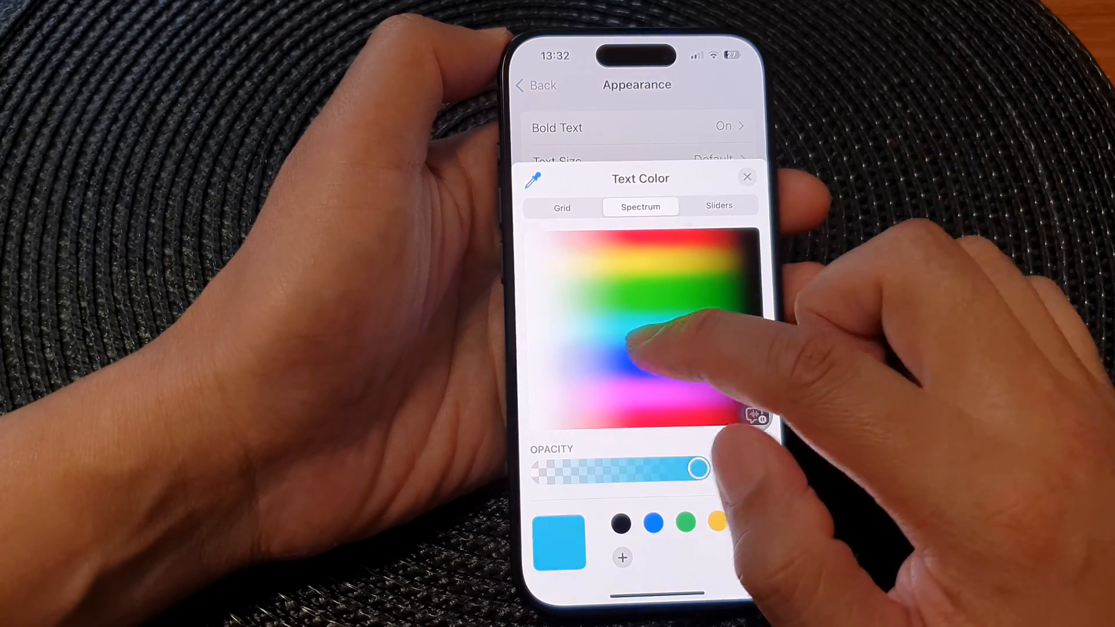
{"action": "left_click_drag", "start_coordinate": [640, 348], "coordinate": [618, 370]}
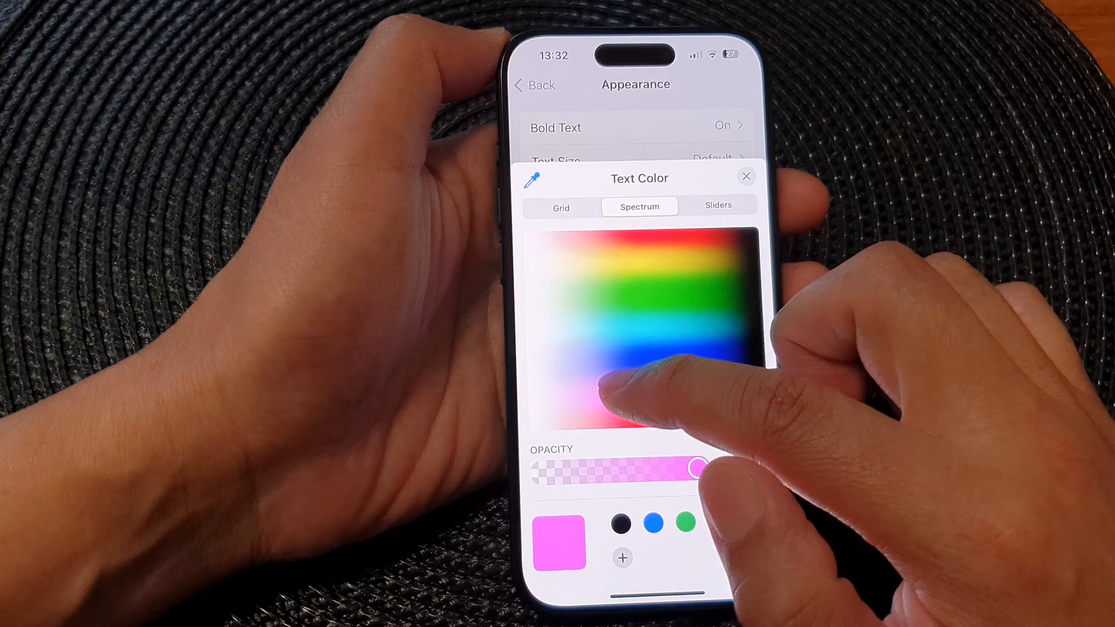
{"action": "left_click", "coordinate": [626, 348]}
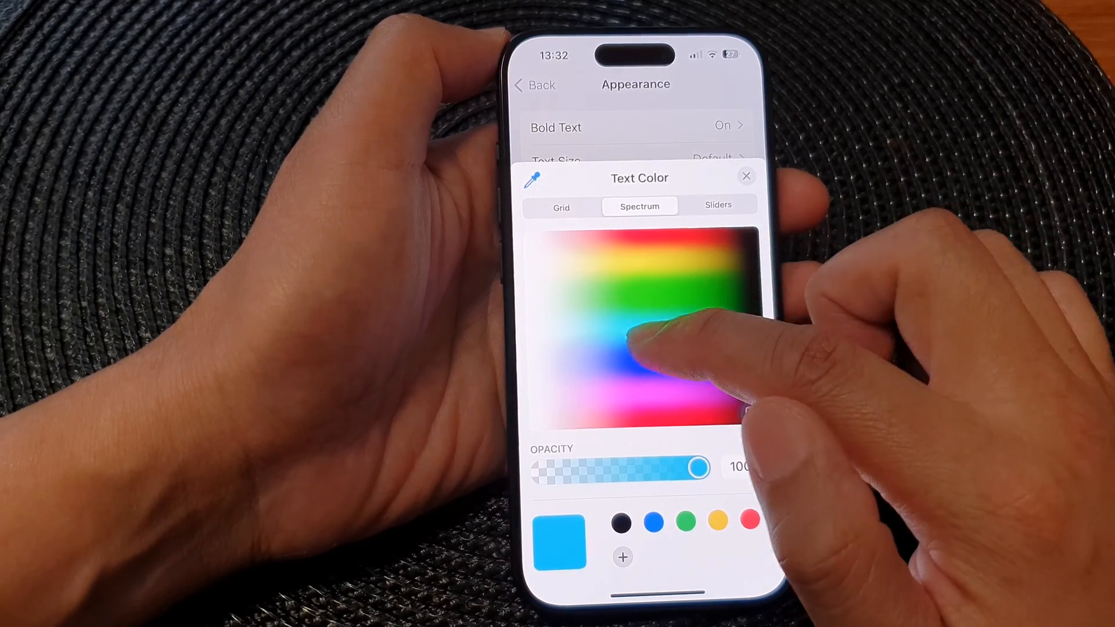
{"action": "left_click", "coordinate": [634, 325]}
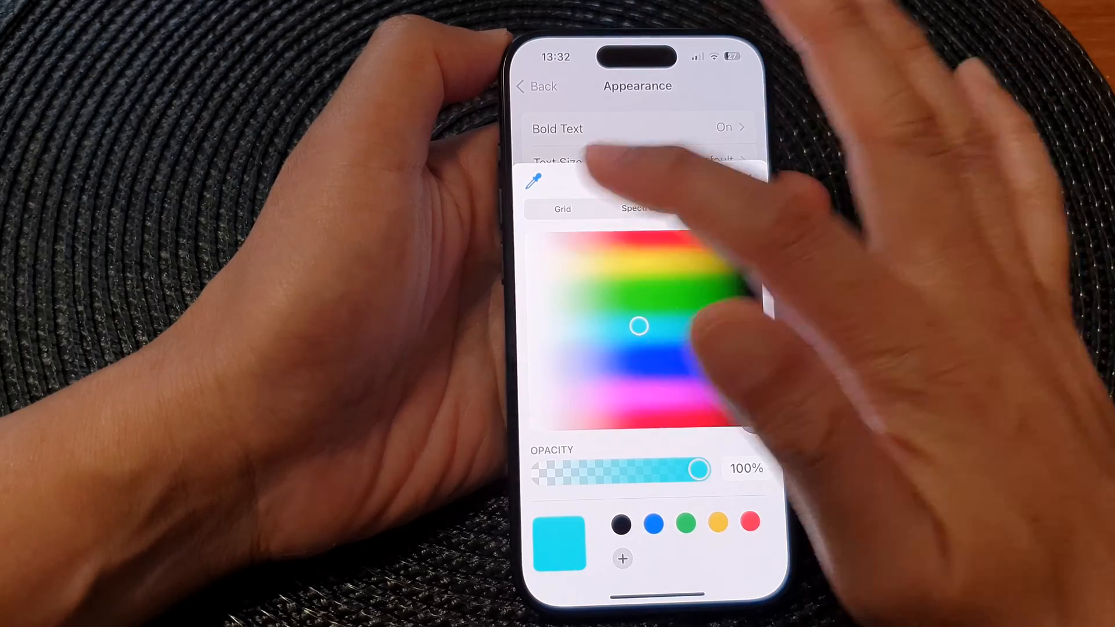
{"action": "left_click", "coordinate": [716, 206]}
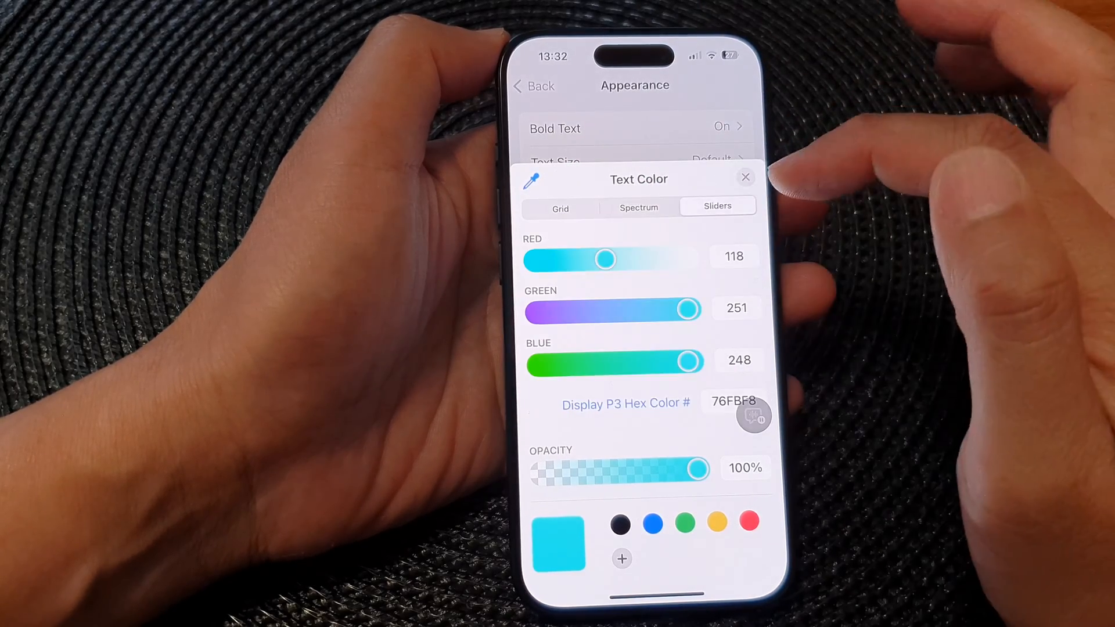
{"action": "left_click", "coordinate": [639, 207]}
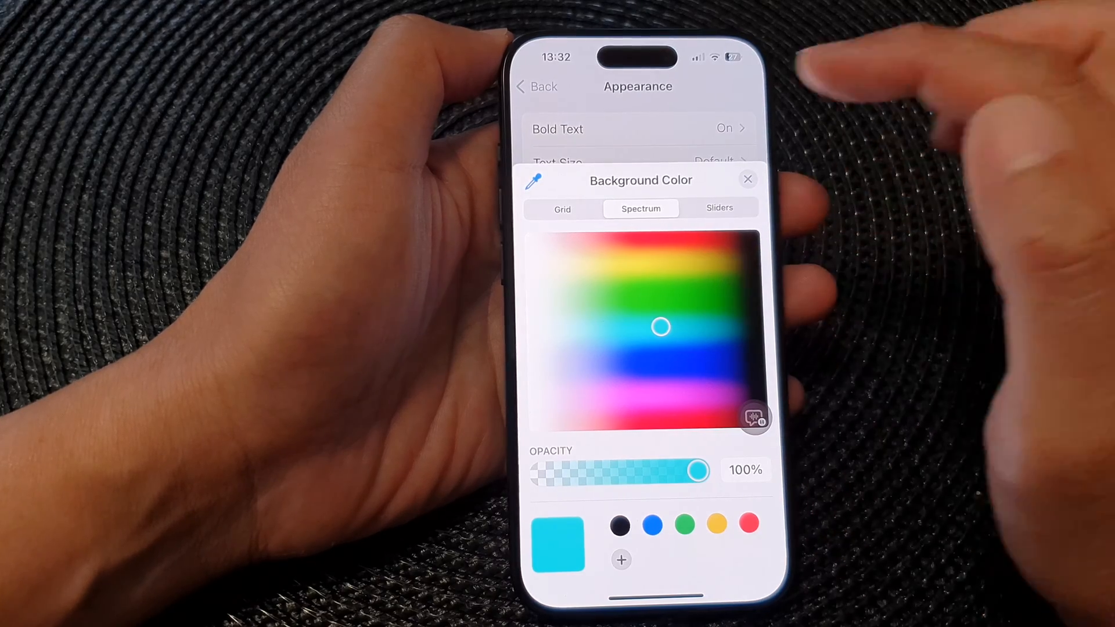
Step: Choose a dark background colour, then preview cyan text in the Live Captions panel
{"action": "left_click_drag", "start_coordinate": [657, 326], "coordinate": [658, 295]}
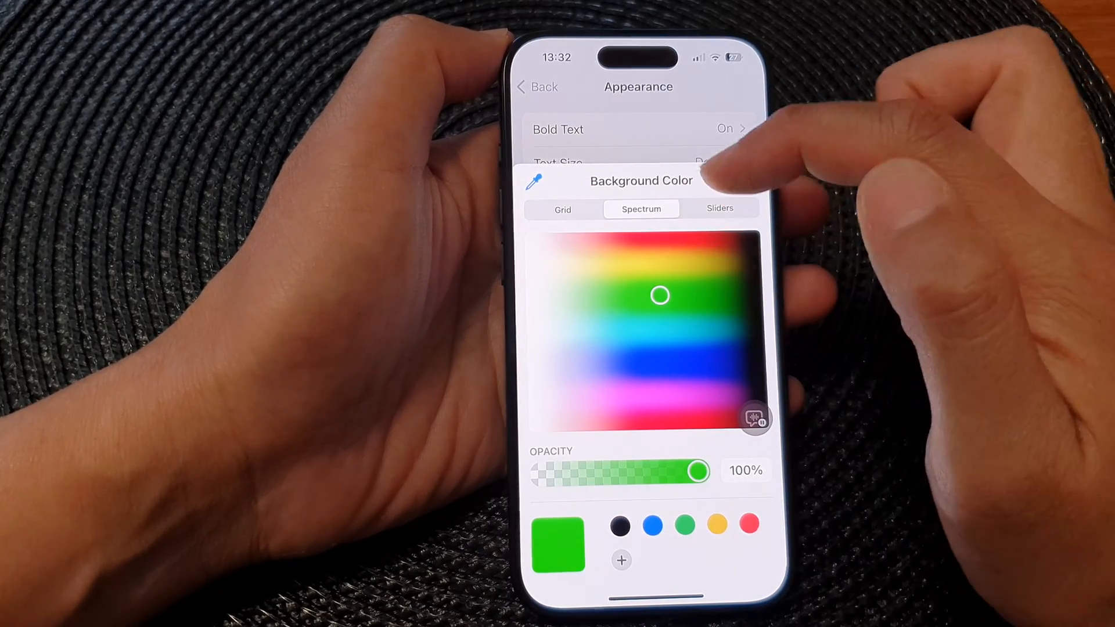
{"action": "left_click", "coordinate": [720, 209]}
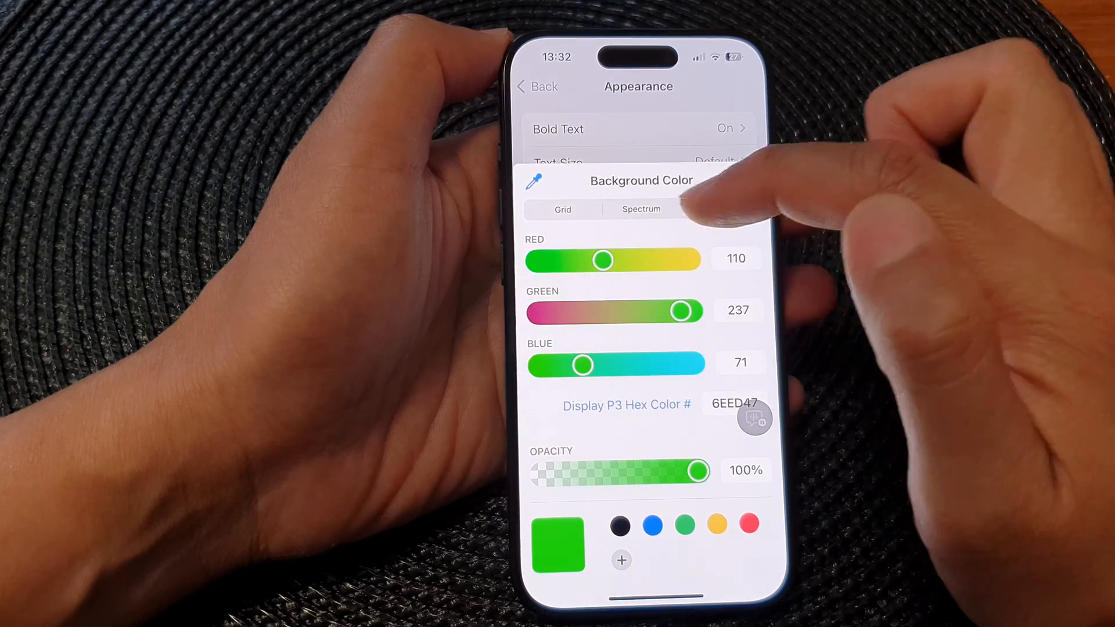
{"action": "left_click", "coordinate": [639, 208]}
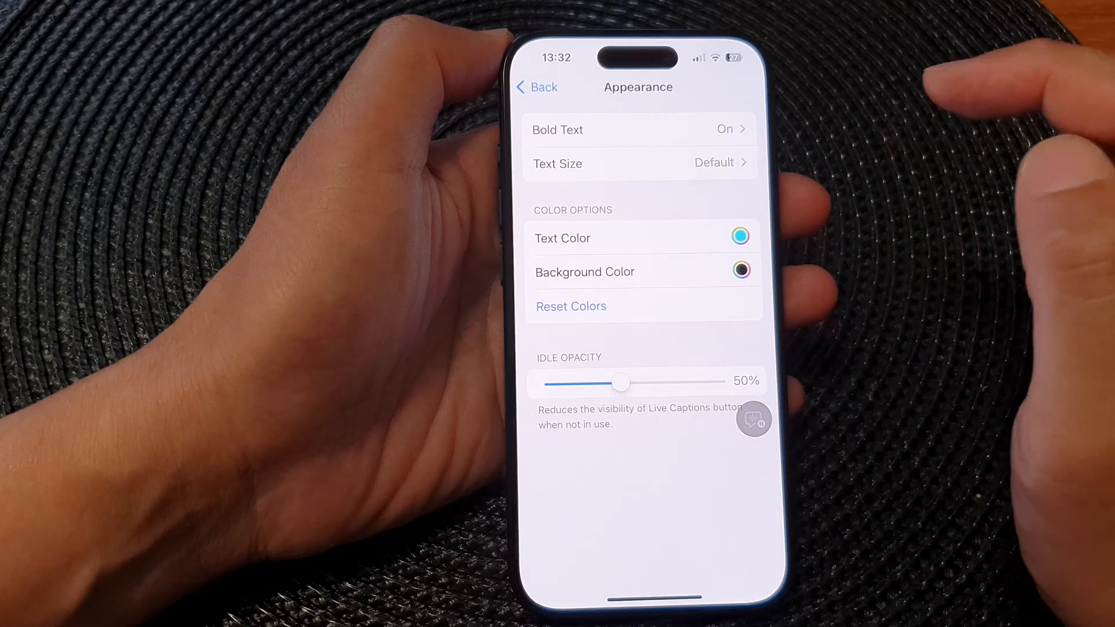
{"action": "left_click", "coordinate": [753, 418]}
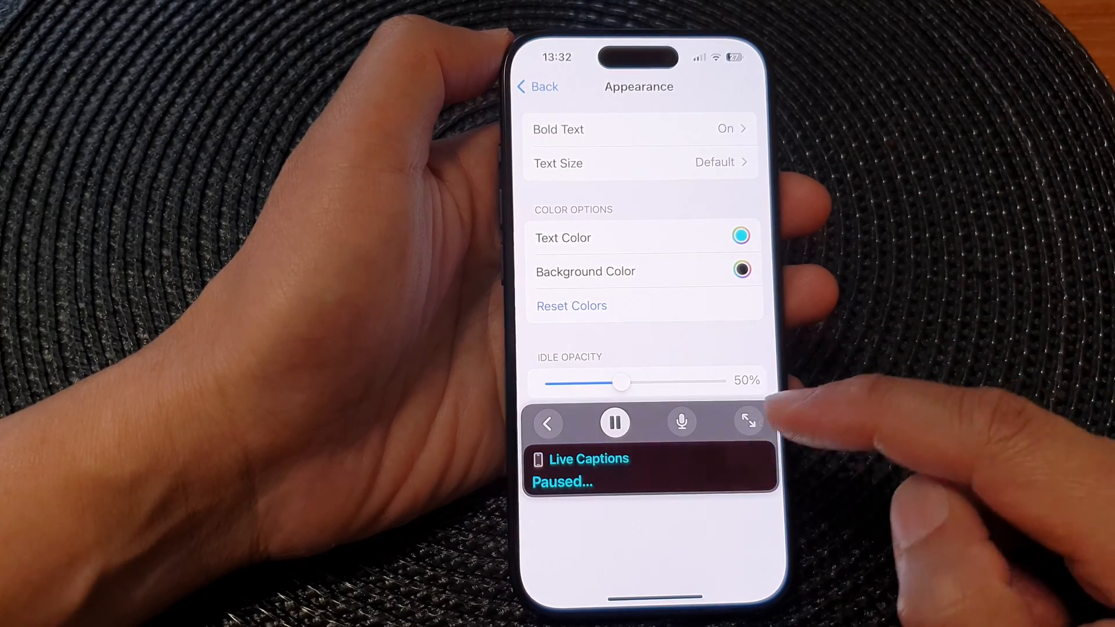